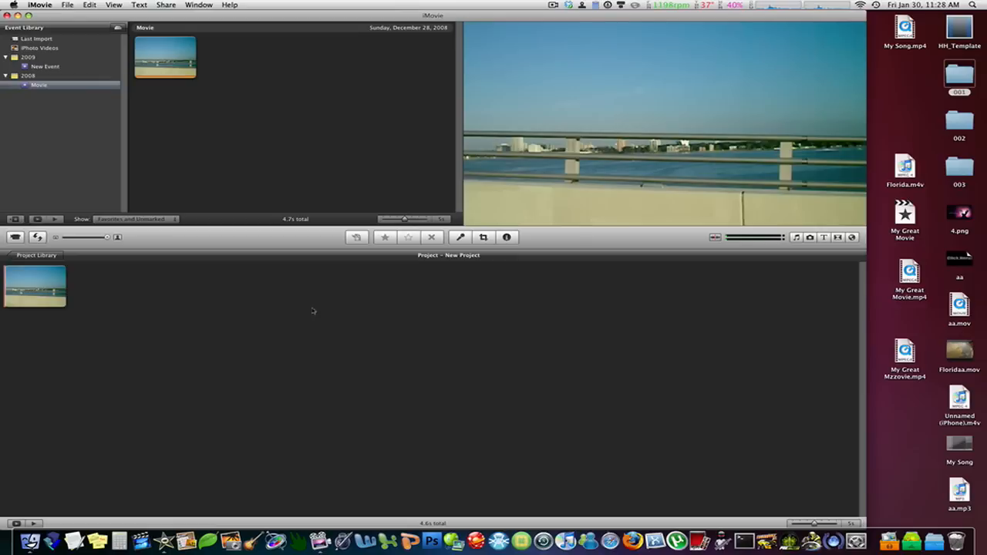
mouse_move(43, 333)
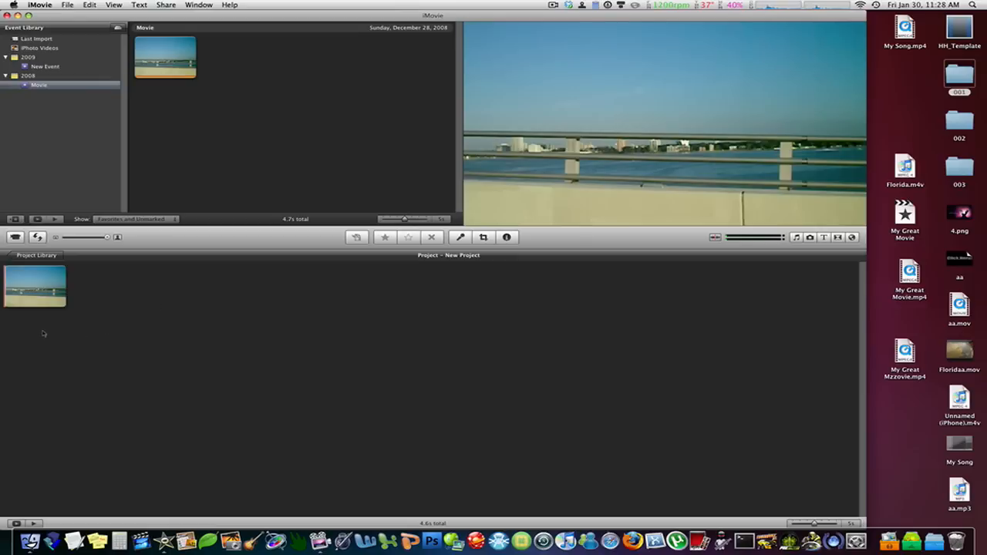
mouse_move(40, 327)
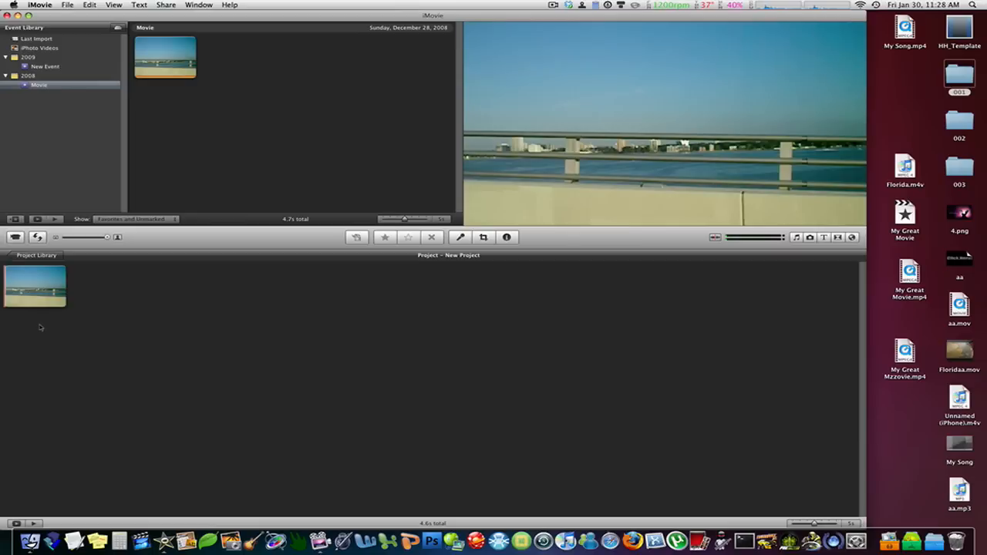
mouse_move(25, 319)
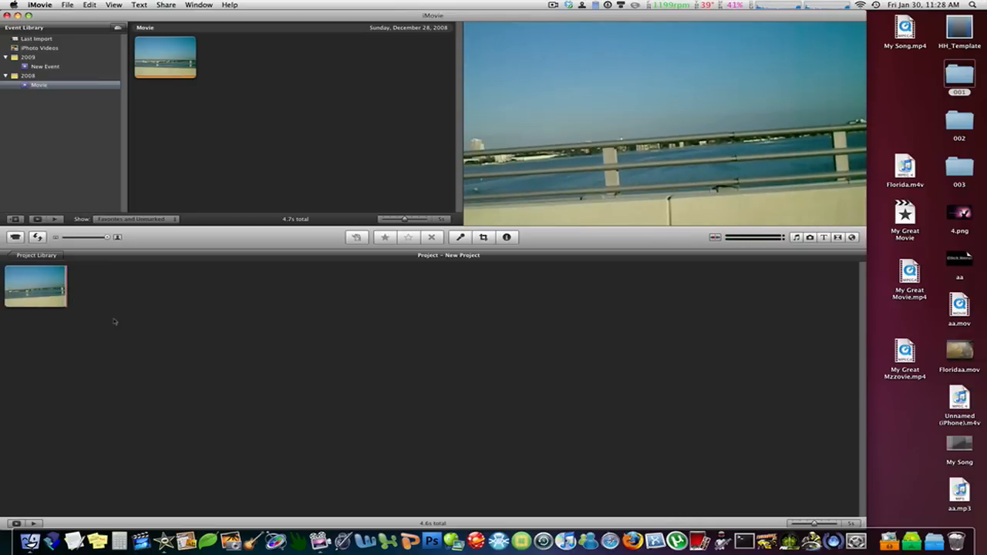
mouse_move(143, 92)
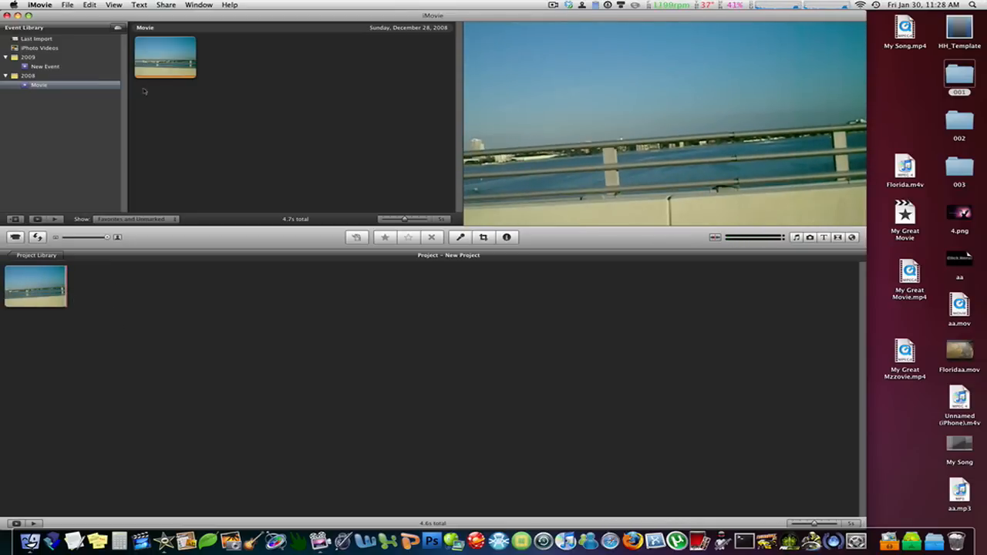
Bring up the Share menu to see the project's sharing options.
click(173, 6)
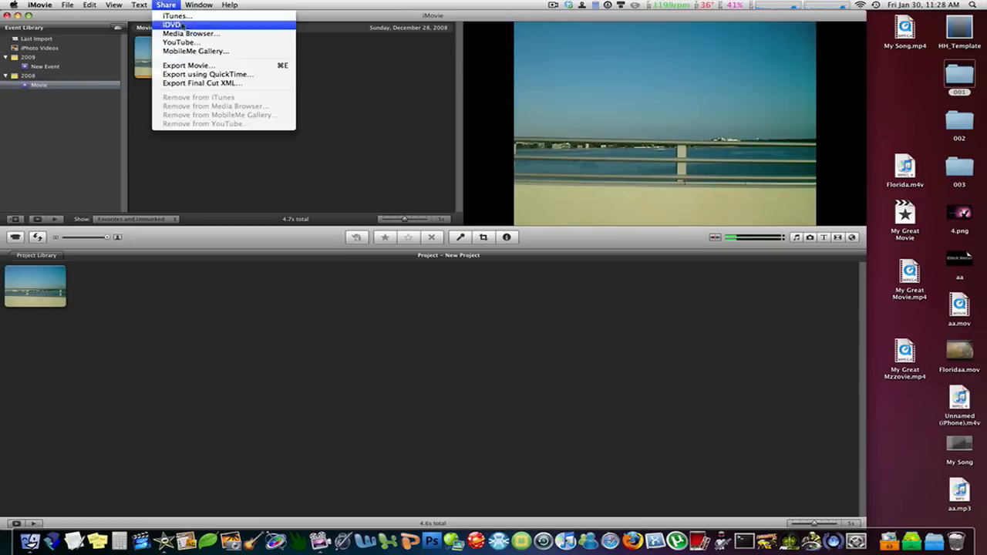
Start YouTube publishing, clear the prefilled video details and keep Comedy as the category.
click(179, 42)
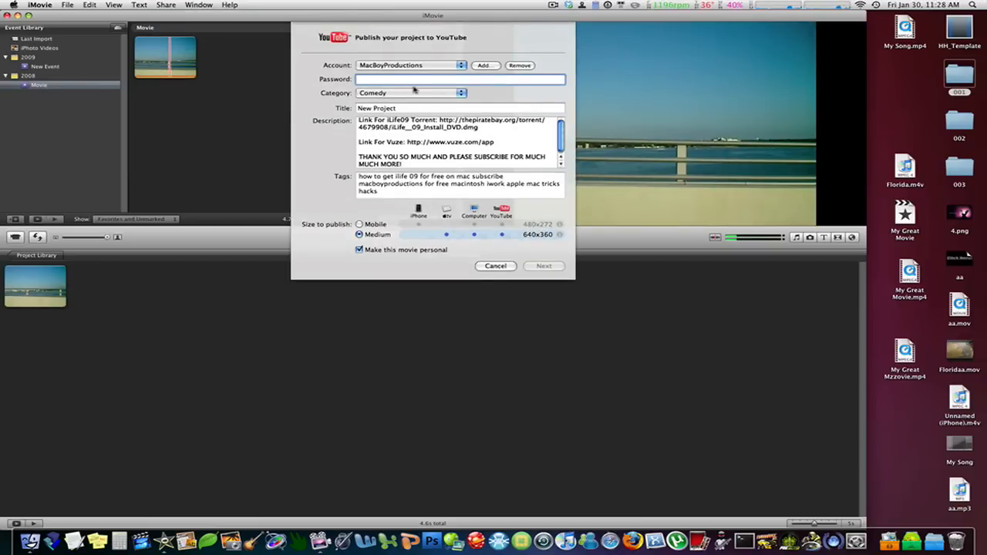
double_click(373, 108)
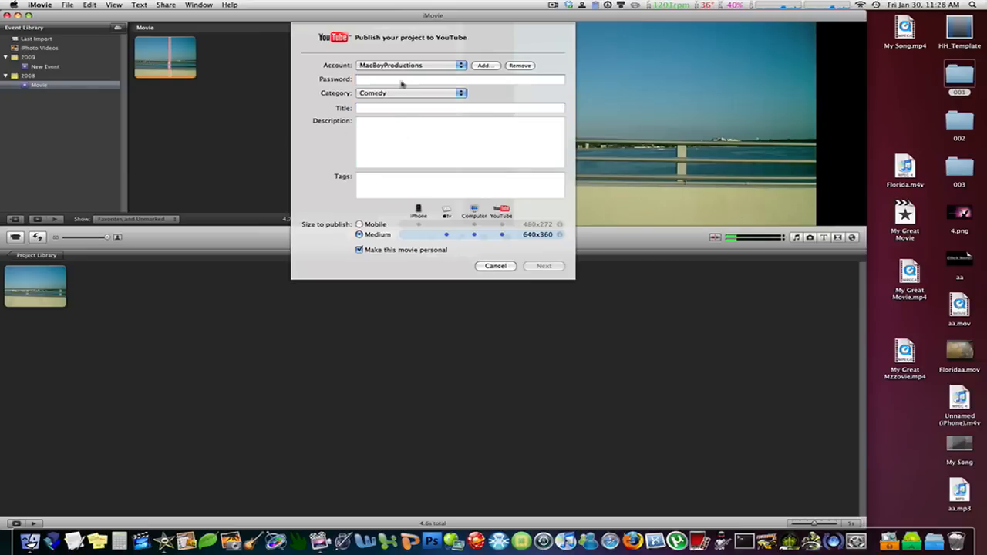
click(410, 93)
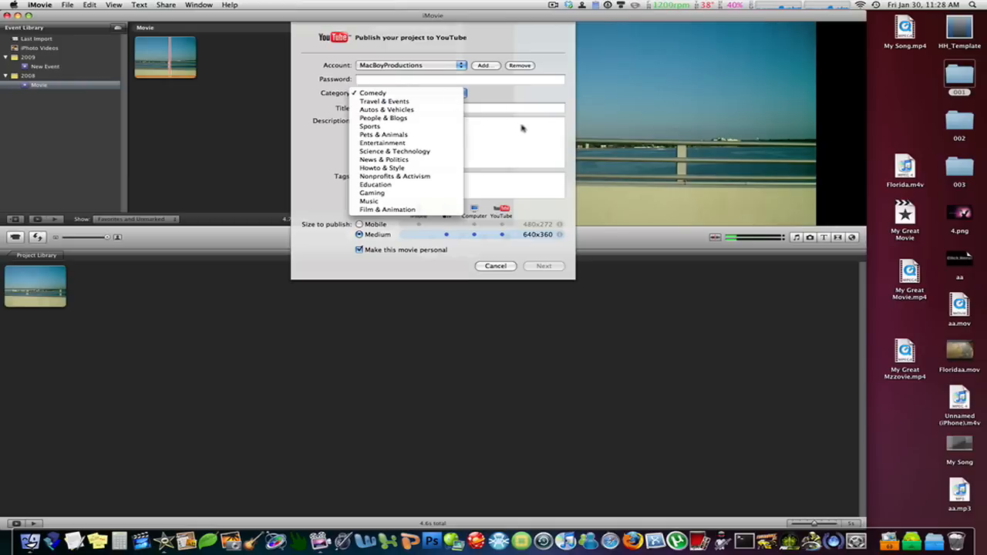
click(373, 92)
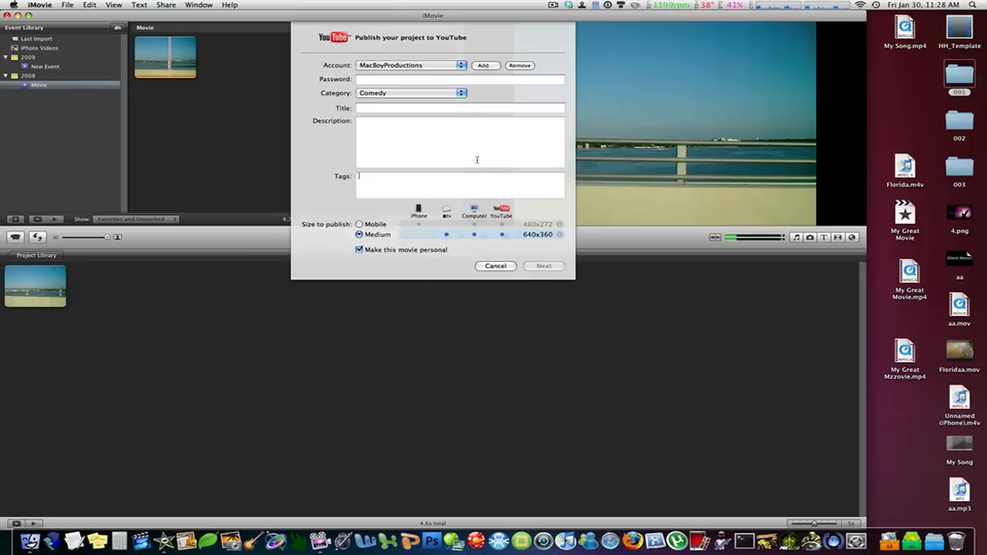
Enter the account password, accept YouTube's Terms of Service and publish the video.
click(461, 80)
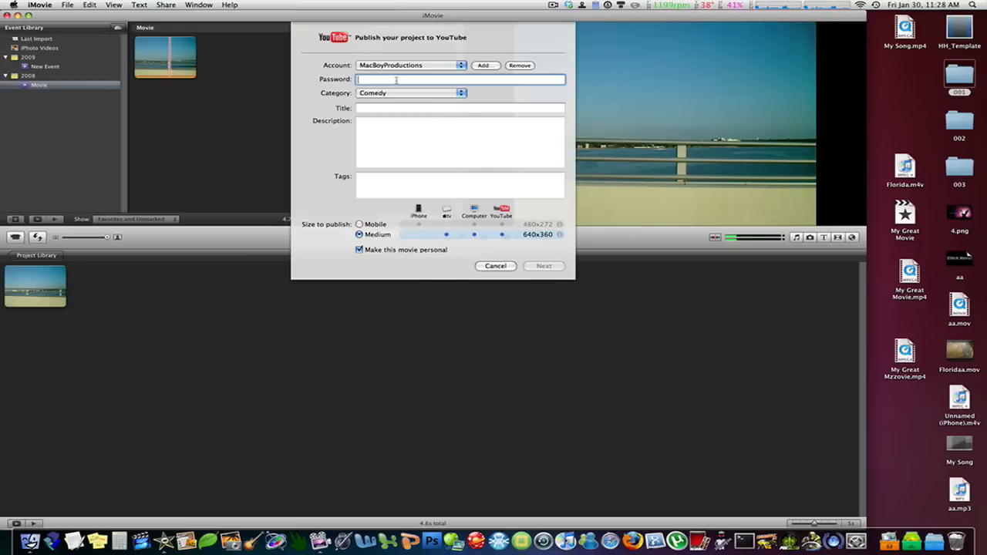
click(543, 265)
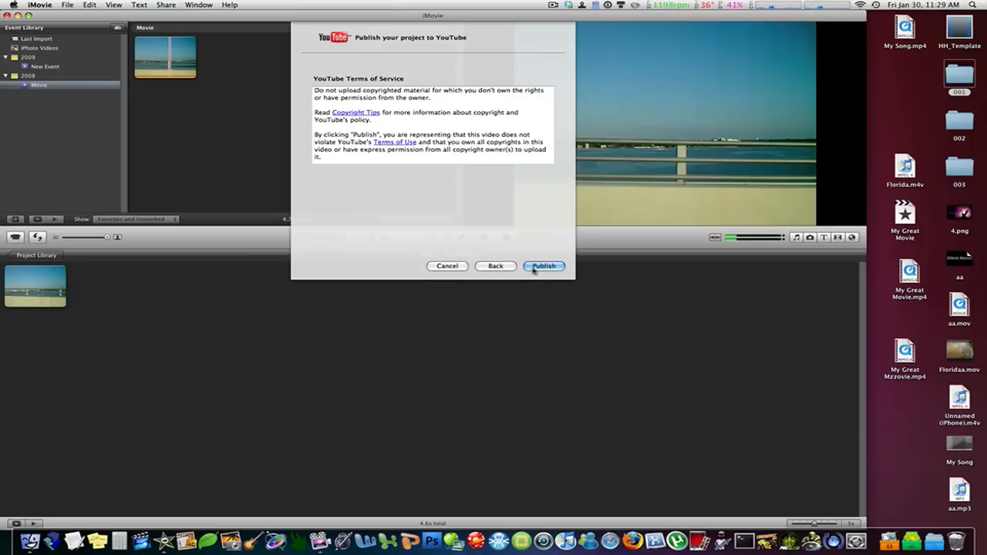
click(543, 265)
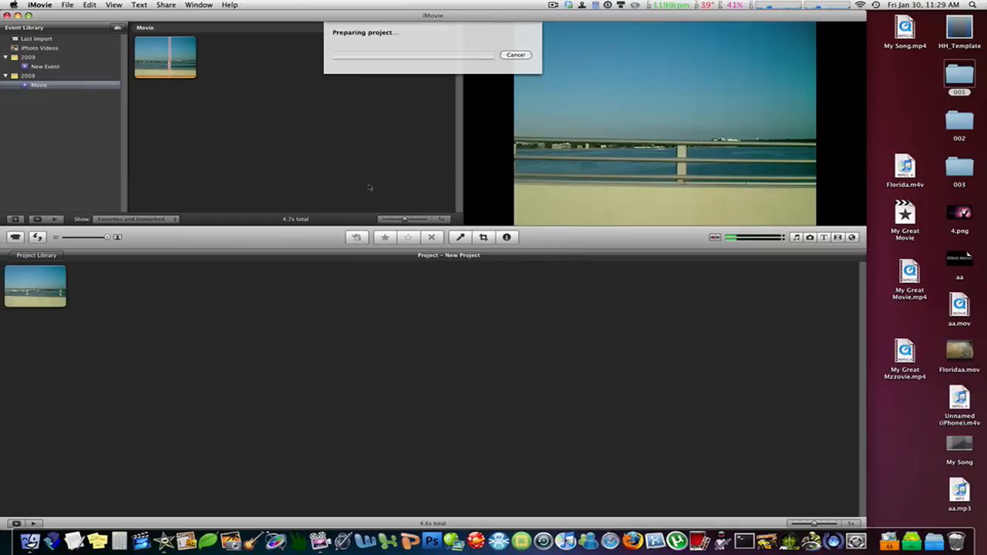